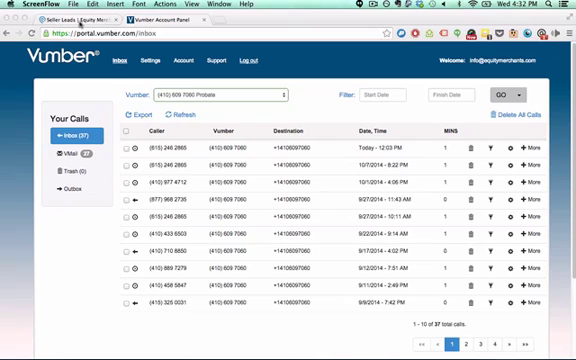
Switch from the Vumber call log back to the Podio Seller Leads browser tab.
click(70, 18)
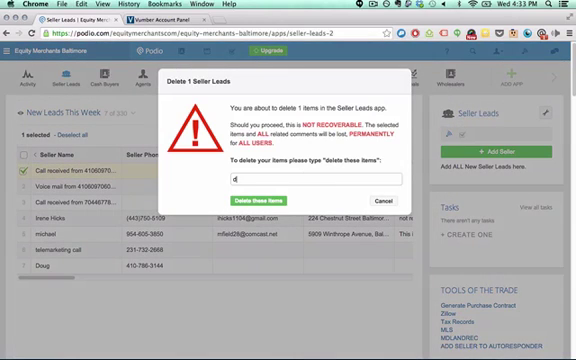
Confirm deleting one seller lead by typing the phrase, then view the 'Voice mail from…' lead.
text(delete thes)
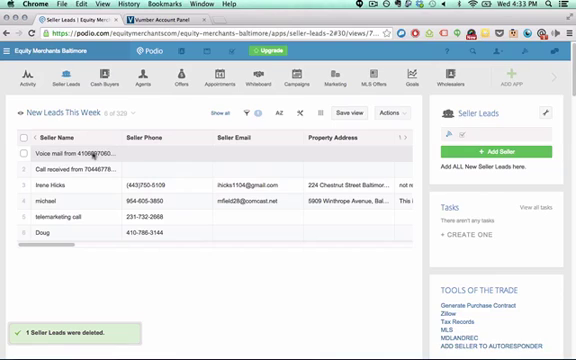
click(80, 156)
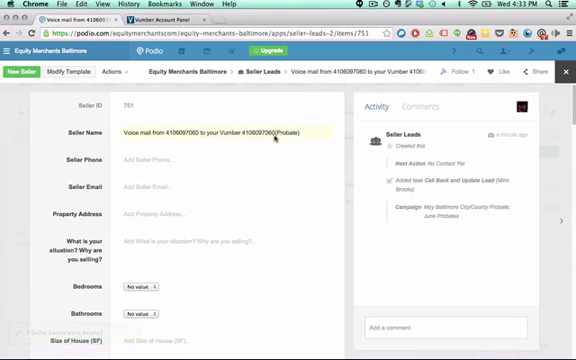
scroll(down, 3)
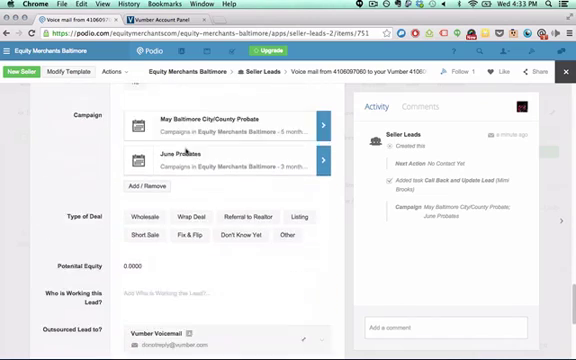
scroll(up, 3)
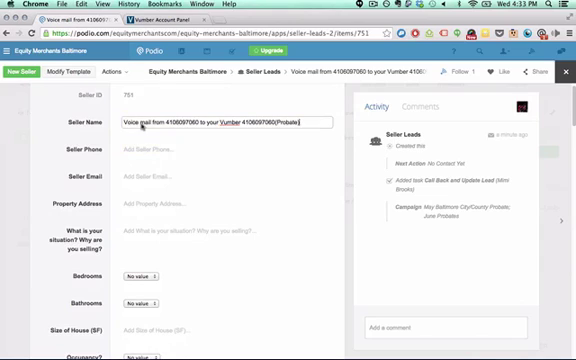
click(220, 146)
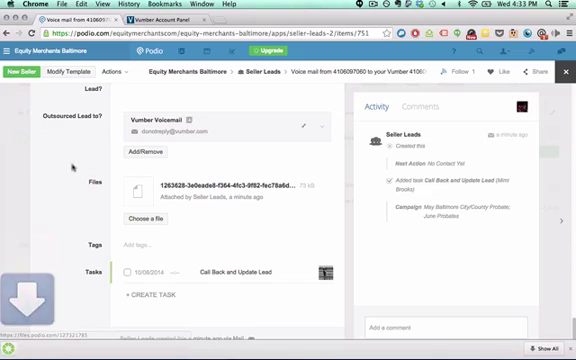
scroll(up, 3)
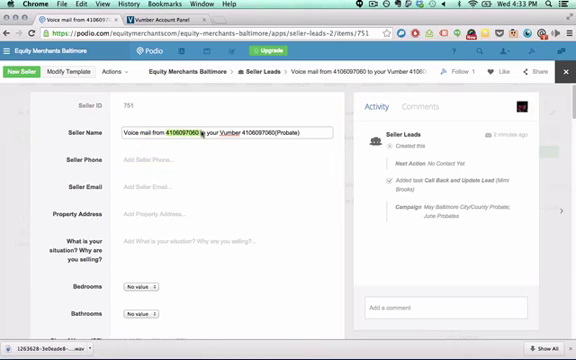
click(224, 162)
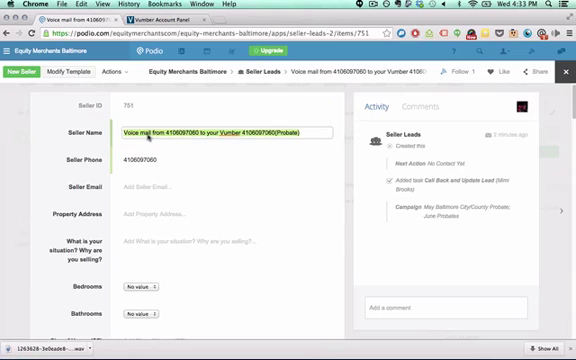
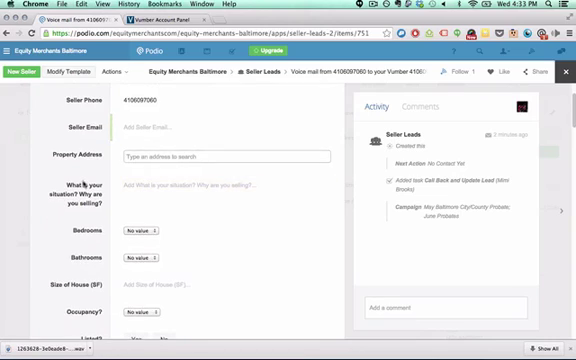
scroll(down, 3)
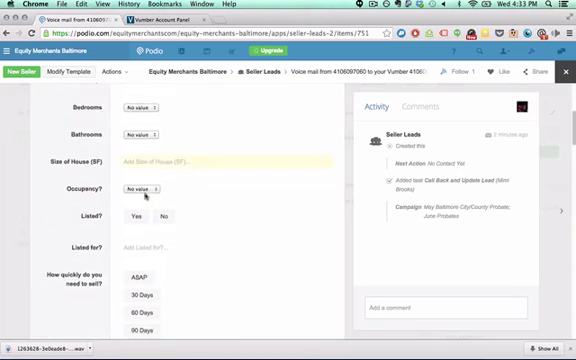
scroll(down, 3)
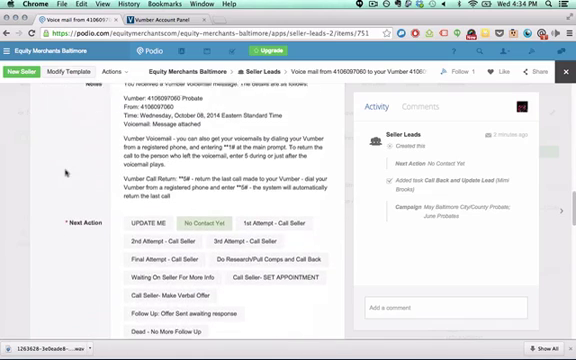
Set Next Action to '1st Attempt - Call Seller' and choose a Follow Up In period.
scroll(down, 3)
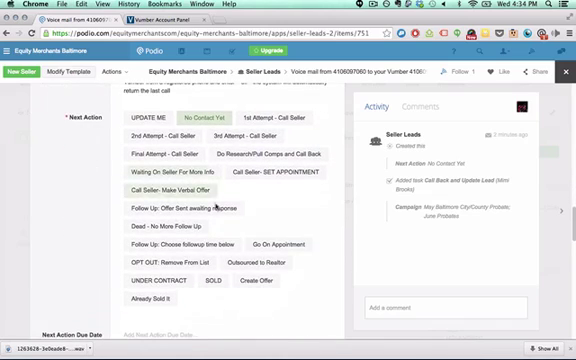
scroll(down, 3)
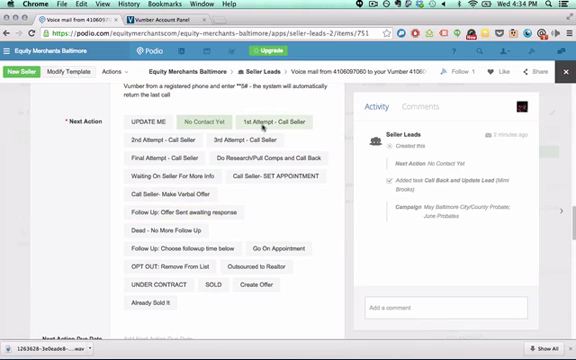
click(288, 116)
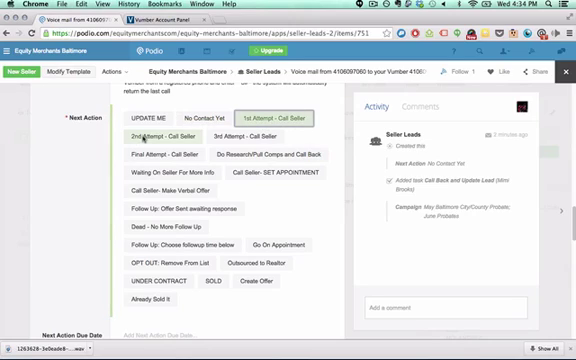
scroll(down, 3)
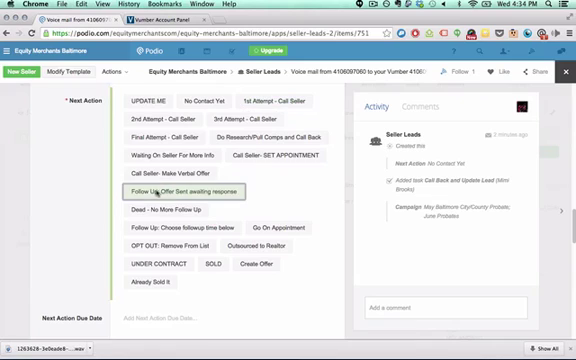
scroll(down, 3)
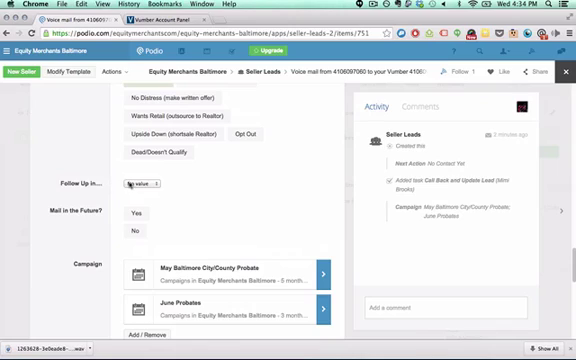
click(140, 184)
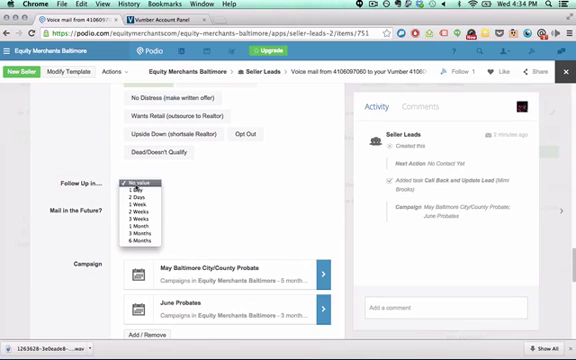
click(150, 198)
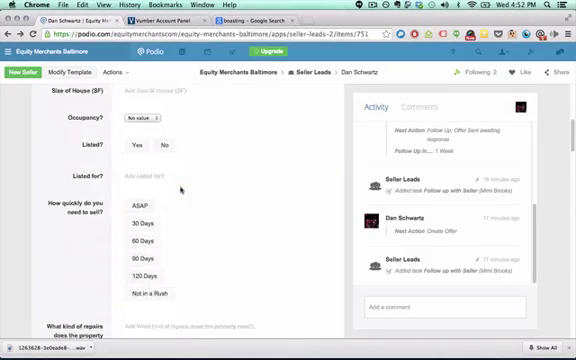
scroll(down, 3)
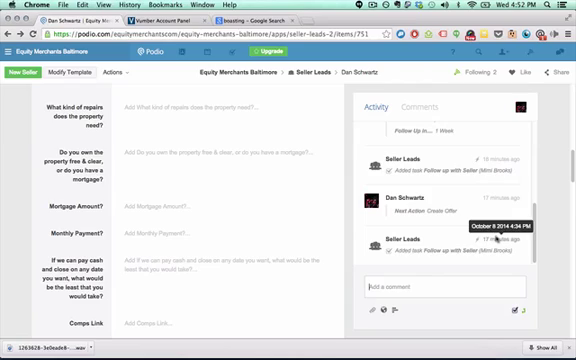
mouse_move(430, 292)
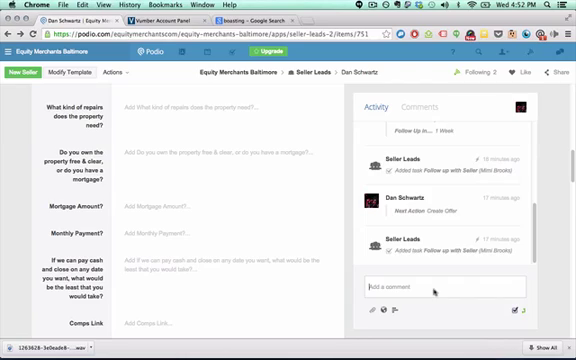
text(Left co)
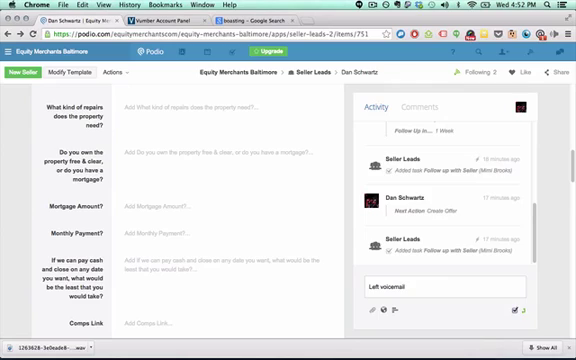
text(@C)
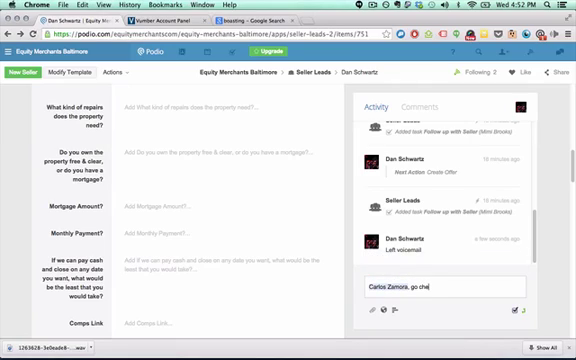
text(ck this property out)
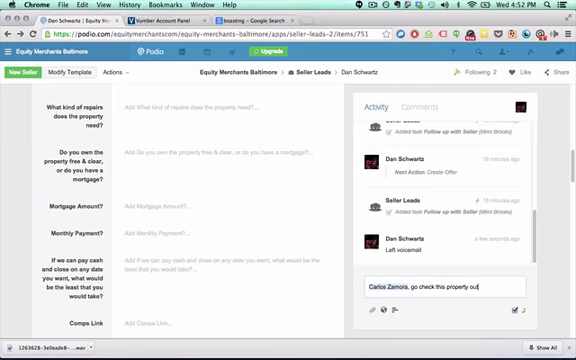
text(, let me know)
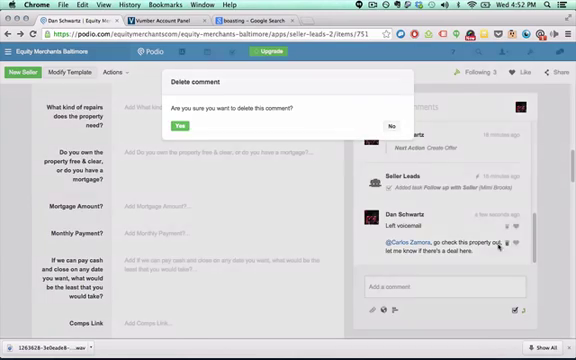
click(182, 124)
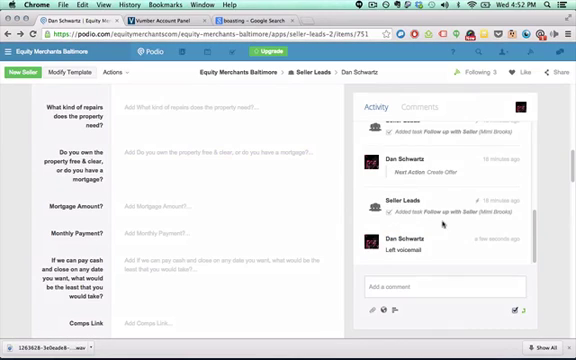
Check the Notifications page, then bring up the Tasks list with overdue and later items.
scroll(up, 3)
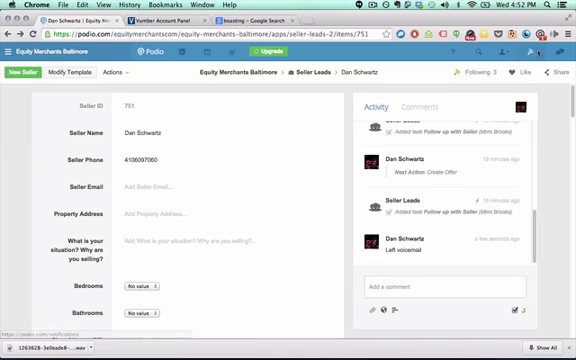
click(536, 50)
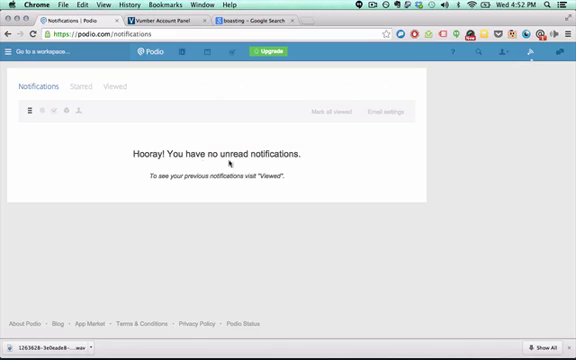
mouse_move(168, 138)
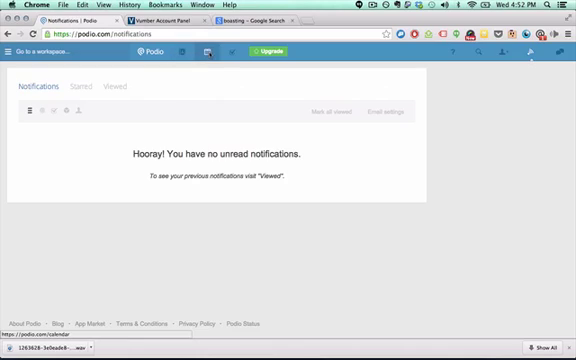
mouse_move(230, 52)
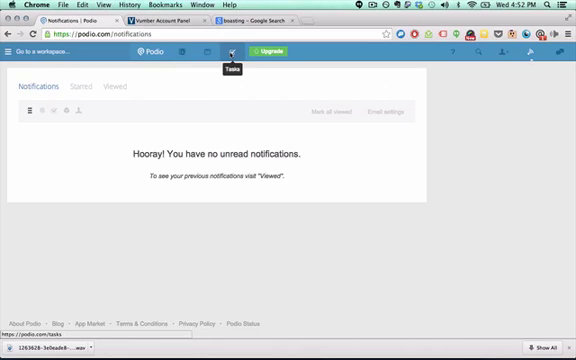
click(232, 48)
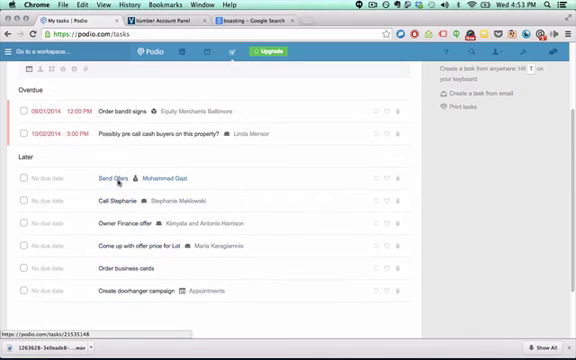
View the Offer record linked from a task and scroll through its details.
click(112, 174)
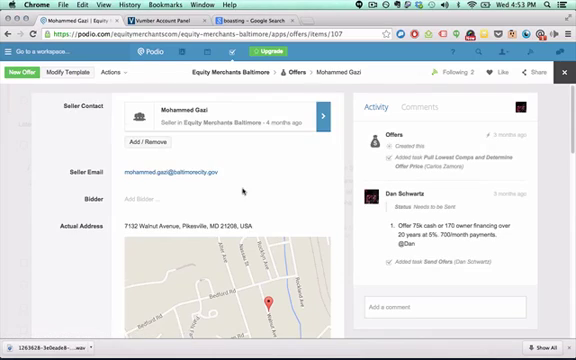
scroll(down, 3)
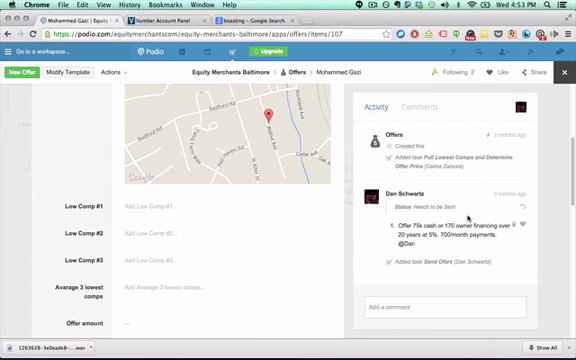
mouse_move(240, 228)
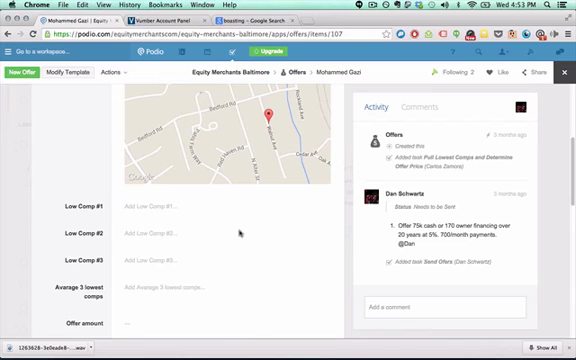
scroll(down, 3)
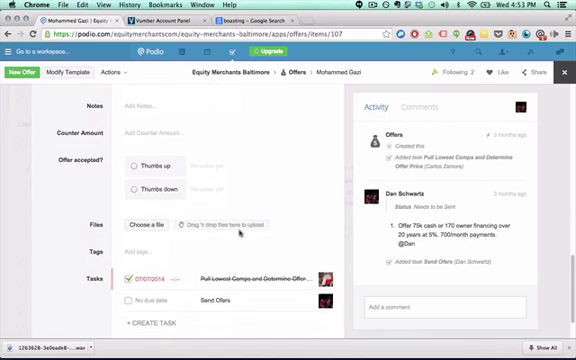
scroll(down, 3)
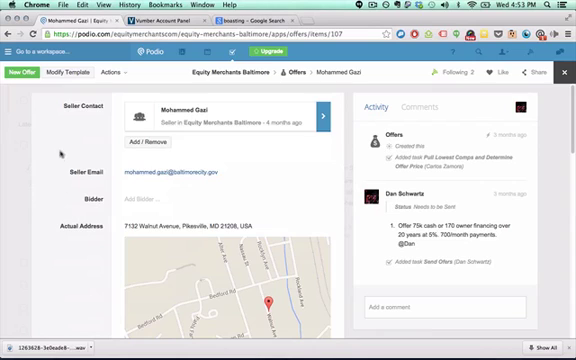
scroll(down, 3)
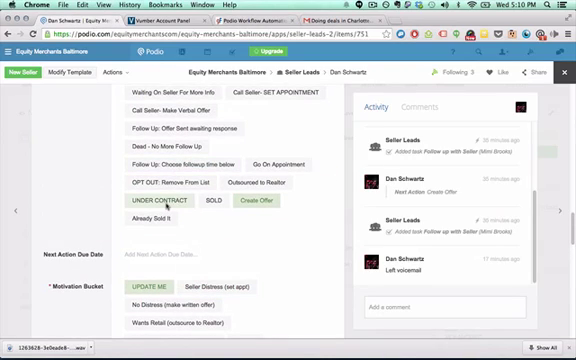
Set the seller lead's status to UNDER CONTRACT, triggering a Whiteboard deal.
click(156, 202)
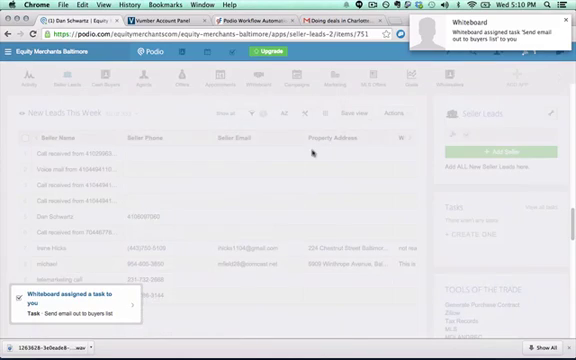
mouse_move(264, 72)
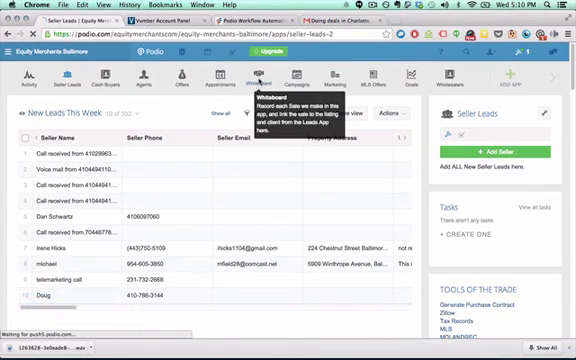
Review the new Whiteboard deal's four assigned tasks, then go to its linked Offer record.
click(260, 74)
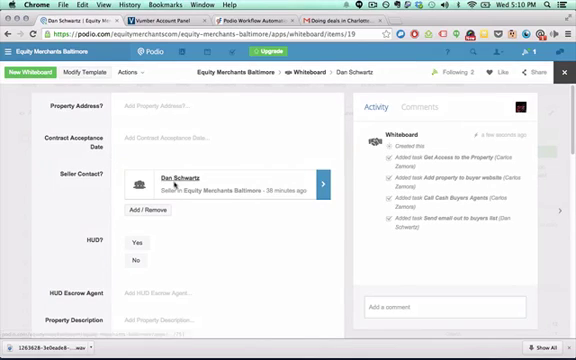
mouse_move(258, 172)
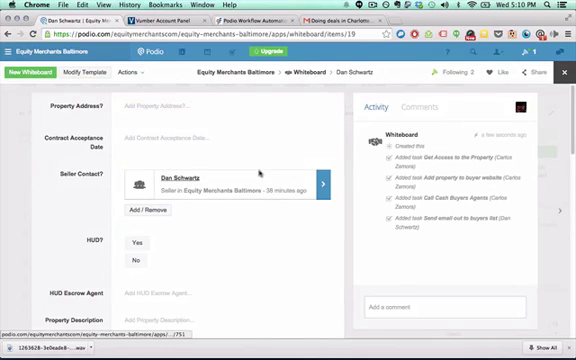
scroll(down, 3)
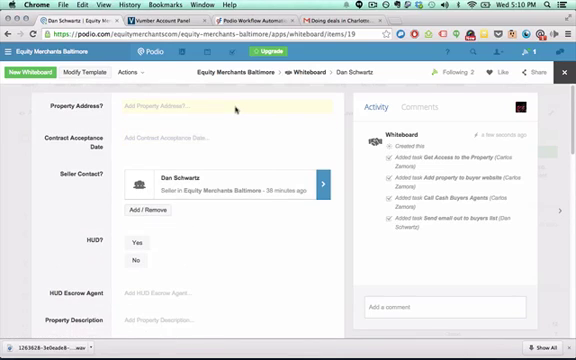
scroll(down, 3)
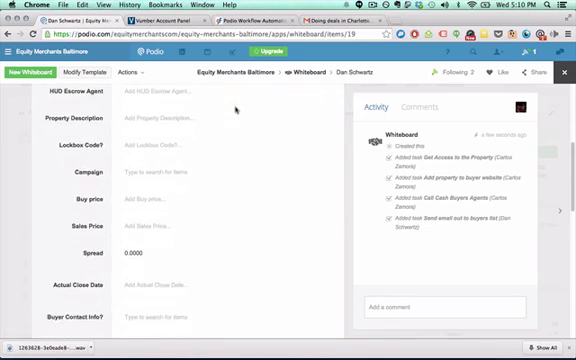
scroll(down, 3)
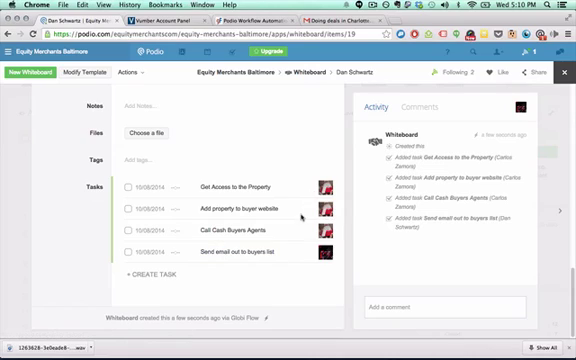
scroll(down, 3)
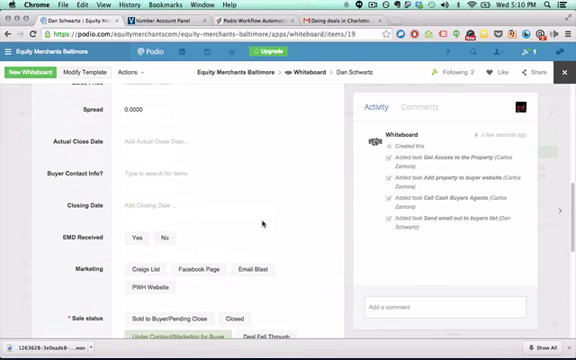
scroll(up, 3)
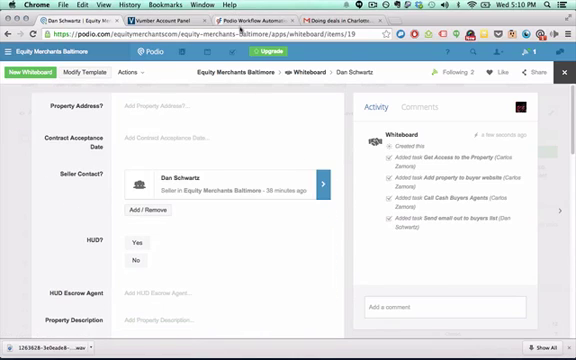
click(268, 18)
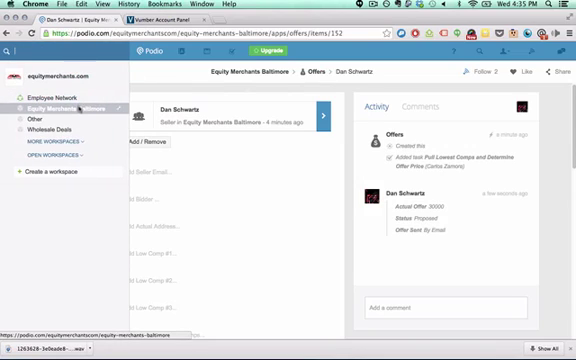
click(8, 72)
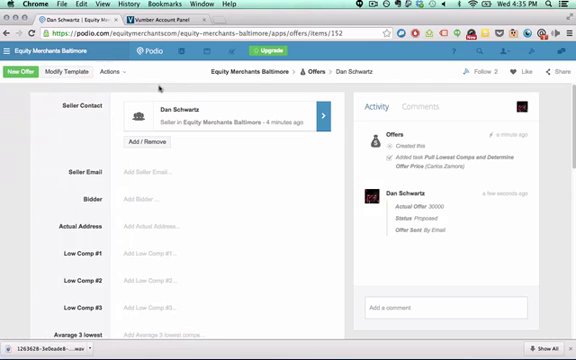
click(12, 48)
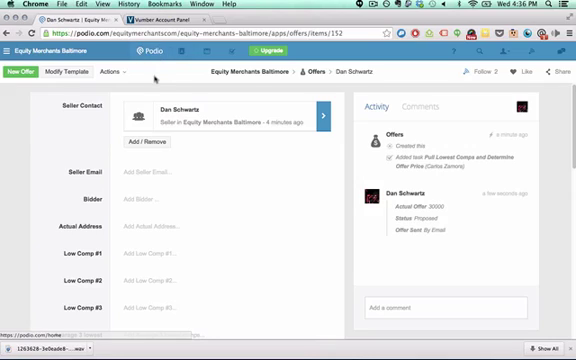
scroll(down, 3)
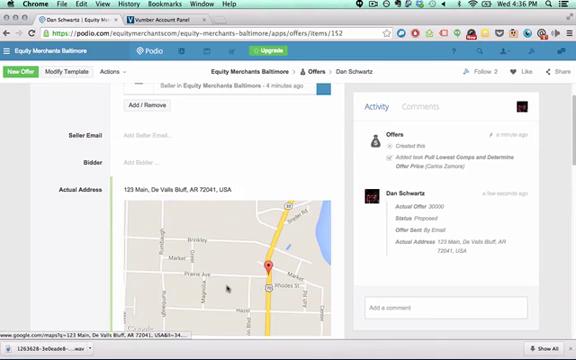
scroll(down, 3)
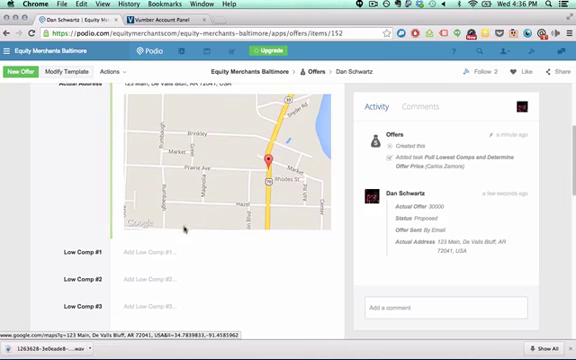
scroll(up, 3)
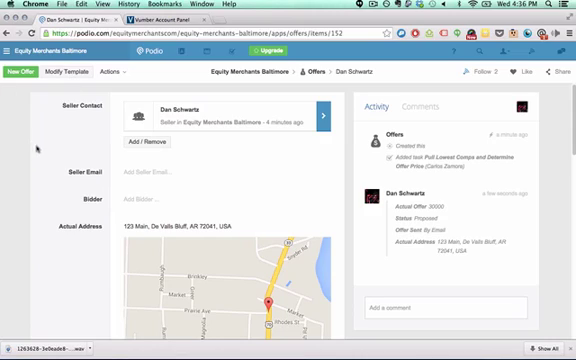
scroll(down, 3)
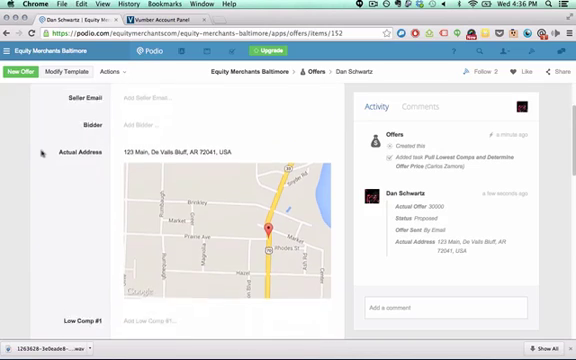
scroll(down, 3)
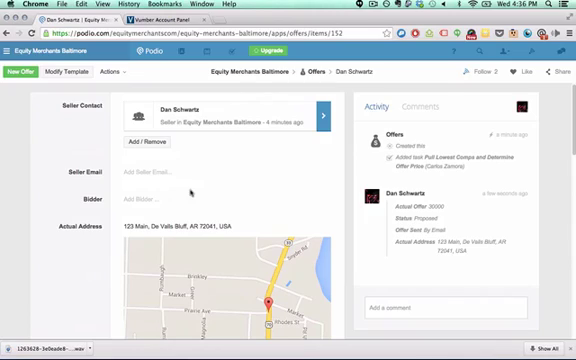
mouse_move(10, 140)
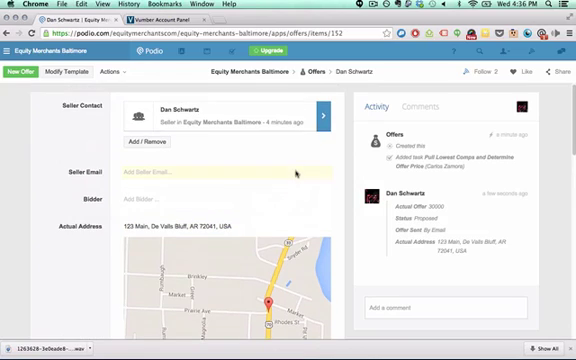
mouse_move(12, 160)
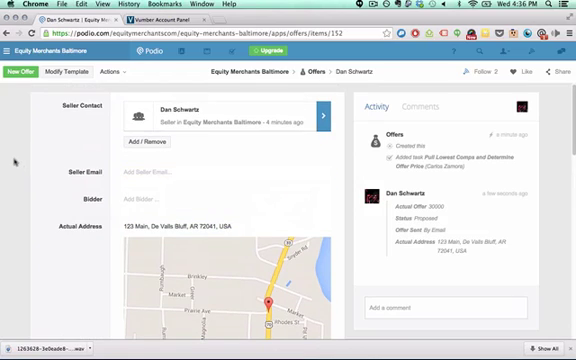